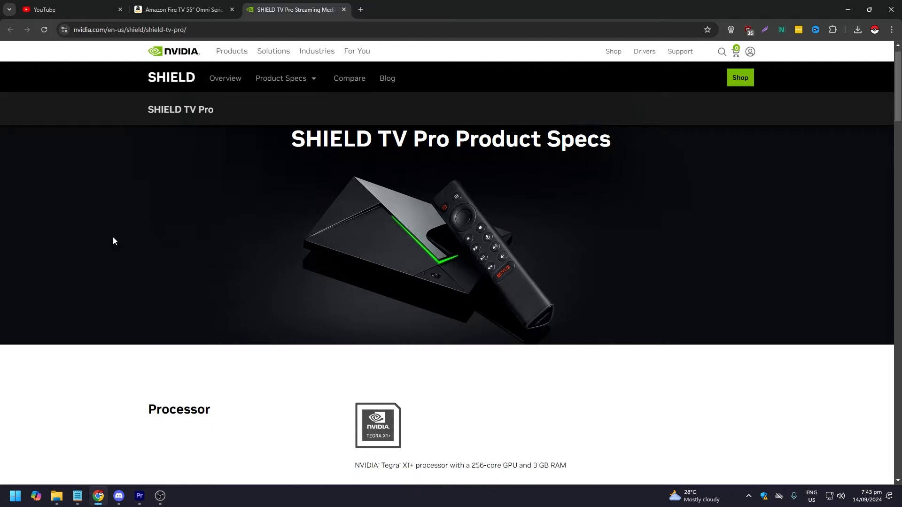
{"action": "scroll", "scroll_direction": "down", "scroll_amount": 3}
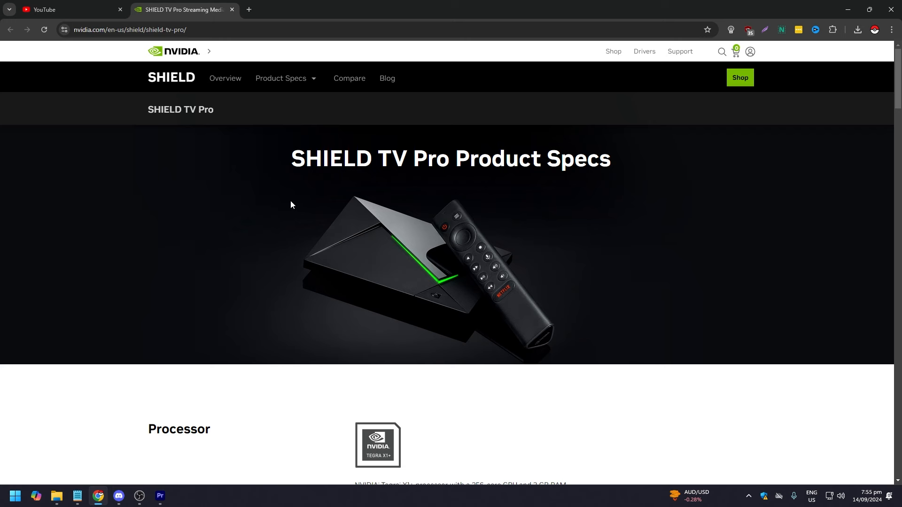
{"action": "scroll", "scroll_direction": "down", "scroll_amount": 3}
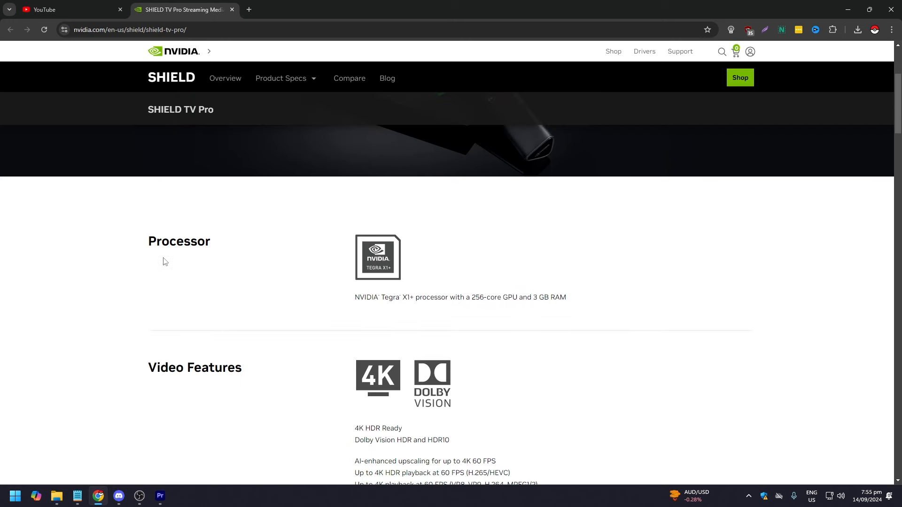
{"action": "scroll", "scroll_direction": "down", "scroll_amount": 3}
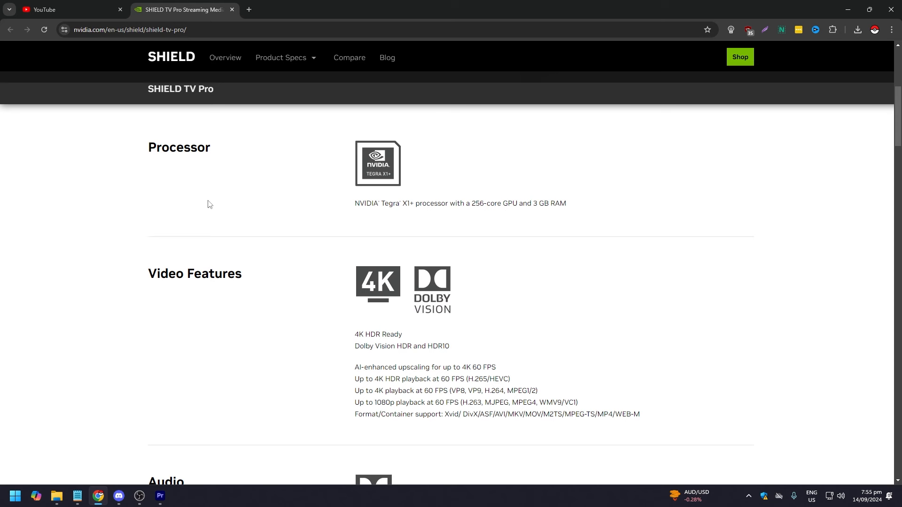
{"action": "mouse_move", "coordinate": [405, 224]}
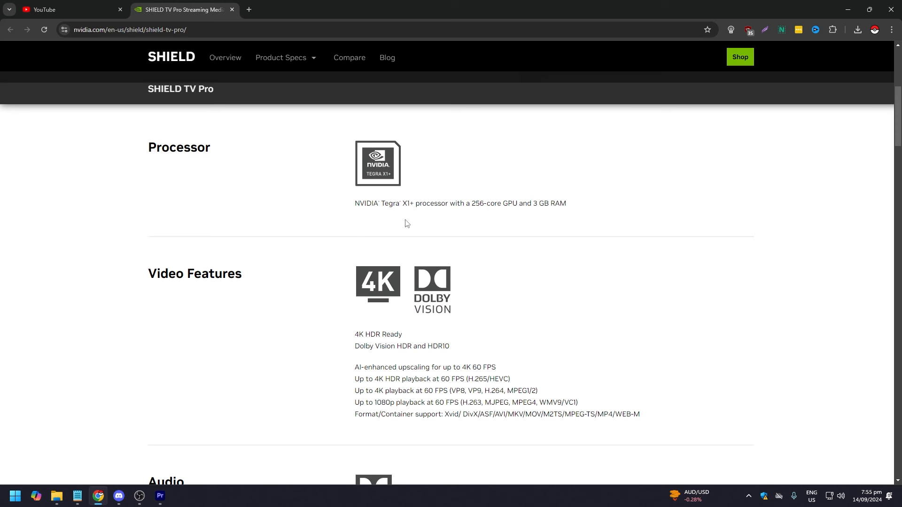
{"action": "mouse_move", "coordinate": [466, 225]}
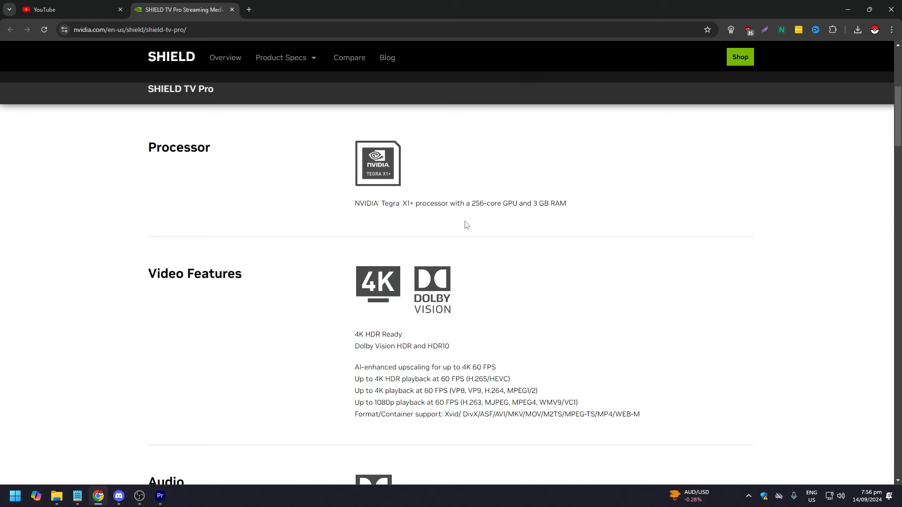
{"action": "mouse_move", "coordinate": [493, 226]}
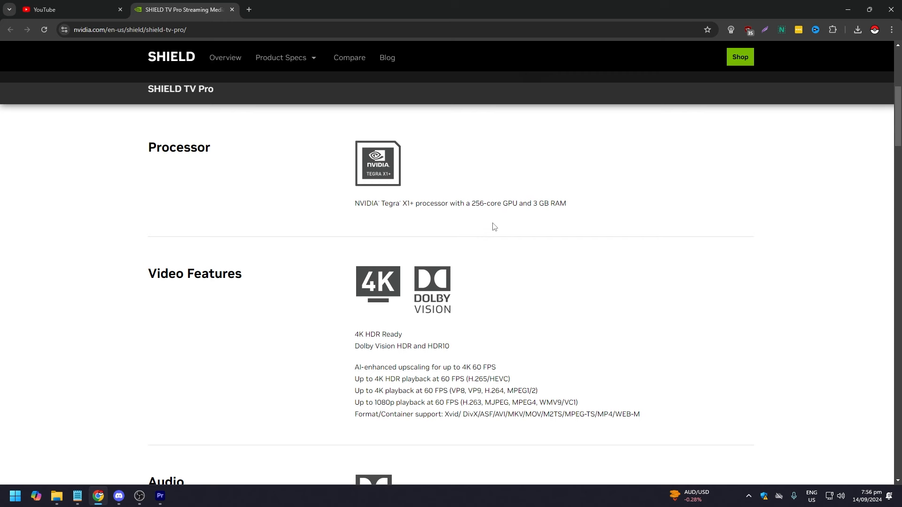
{"action": "scroll", "scroll_direction": "down", "scroll_amount": 3}
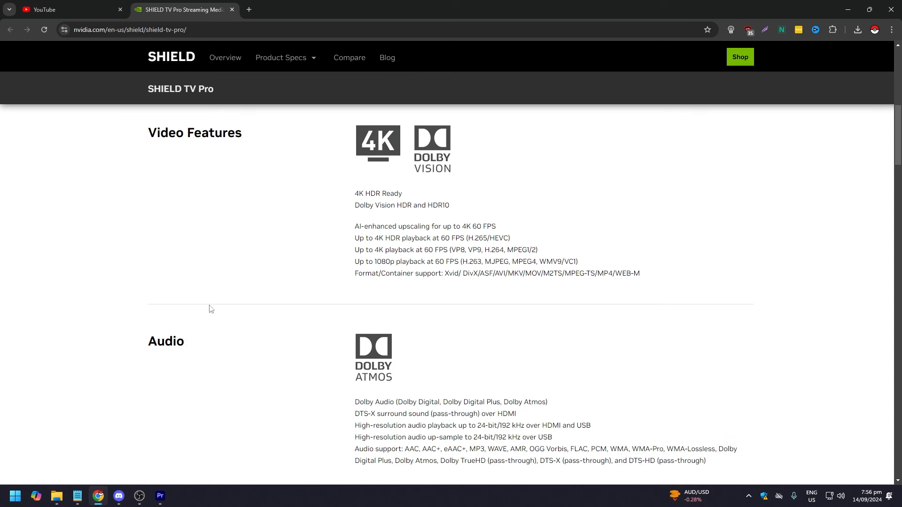
{"action": "mouse_move", "coordinate": [314, 217]}
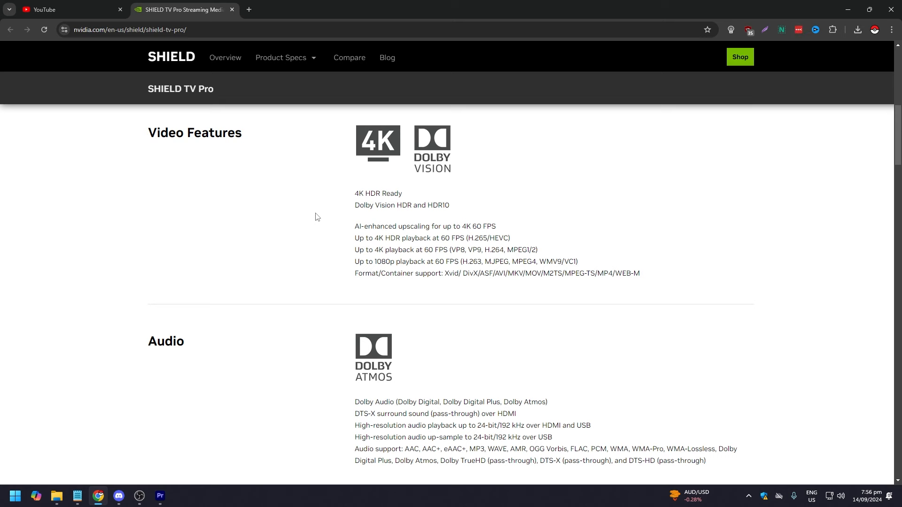
{"action": "mouse_move", "coordinate": [277, 299]}
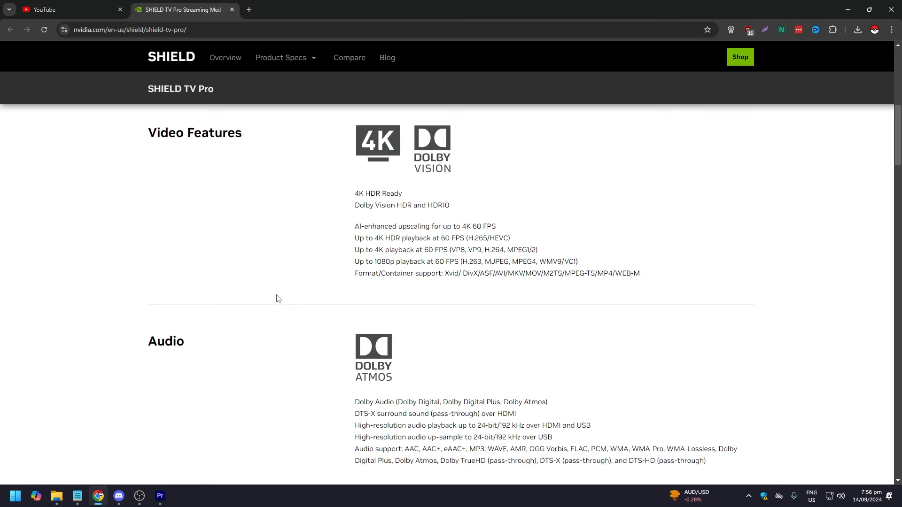
{"action": "scroll", "scroll_direction": "down", "scroll_amount": 3}
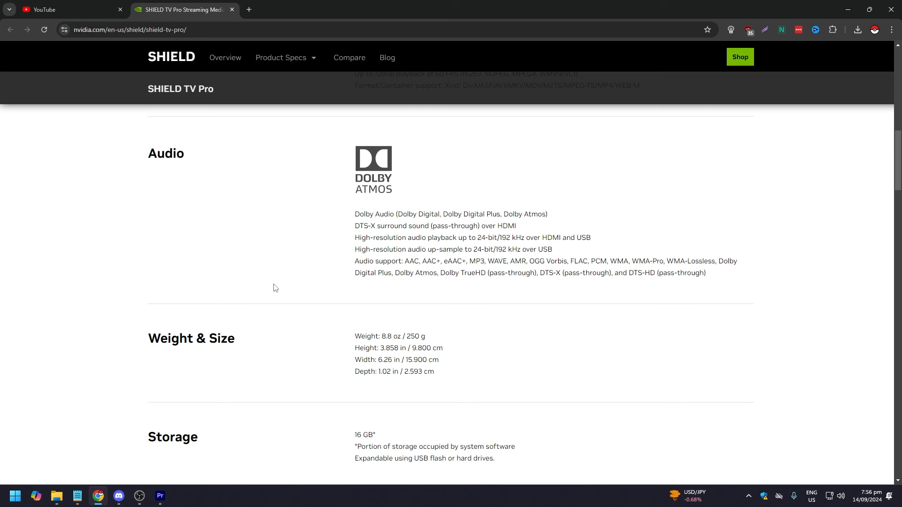
{"action": "mouse_move", "coordinate": [269, 285]}
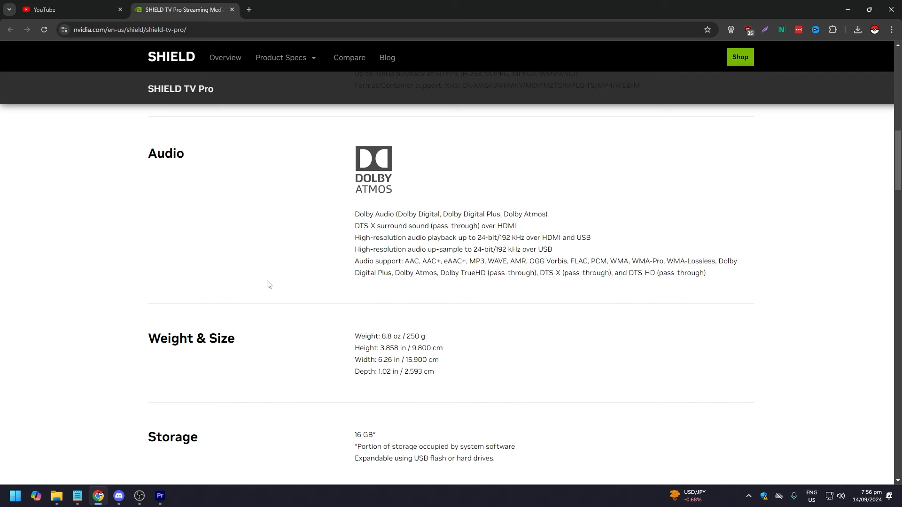
{"action": "scroll", "scroll_direction": "down", "scroll_amount": 3}
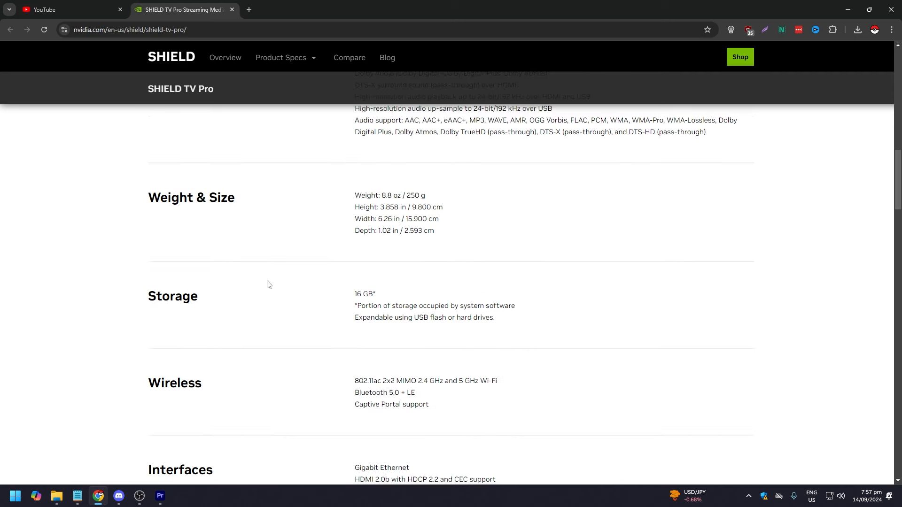
{"action": "scroll", "scroll_direction": "down", "scroll_amount": 3}
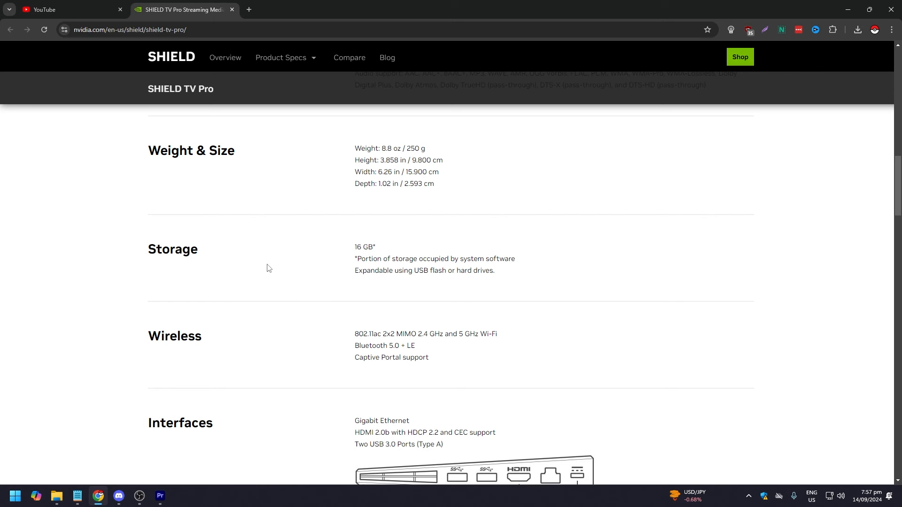
{"action": "scroll", "scroll_direction": "down", "scroll_amount": 3}
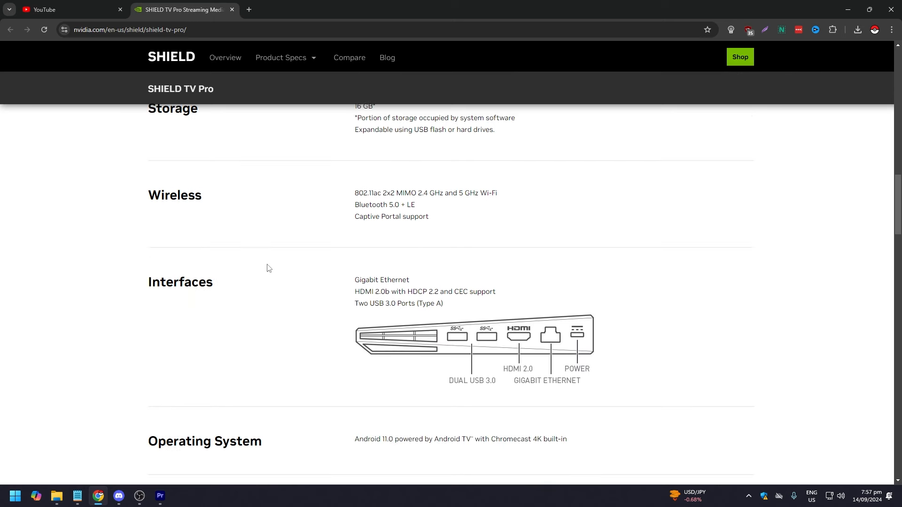
{"action": "scroll", "scroll_direction": "up", "scroll_amount": 3}
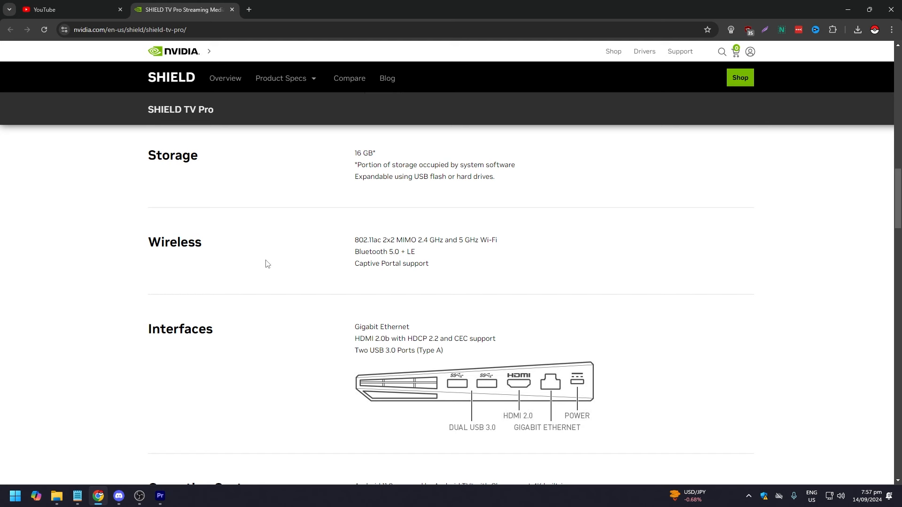
{"action": "mouse_move", "coordinate": [282, 268]}
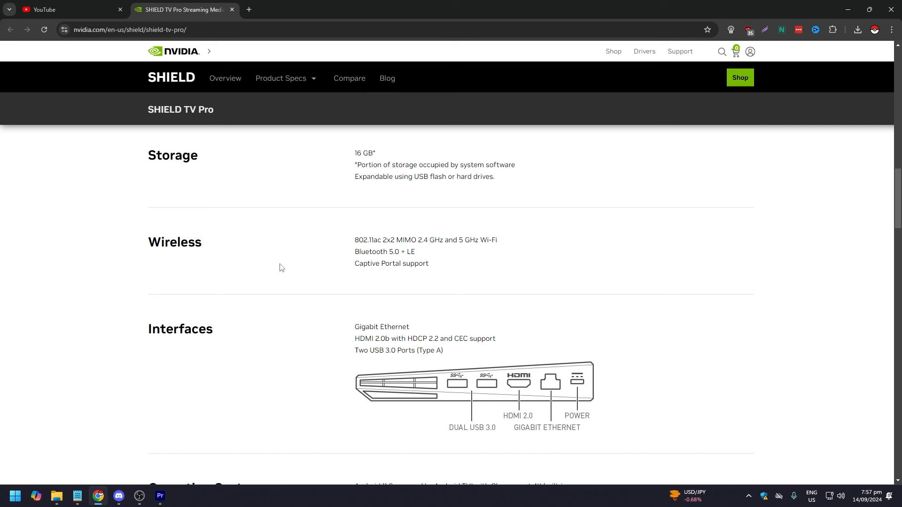
{"action": "scroll", "scroll_direction": "down", "scroll_amount": 3}
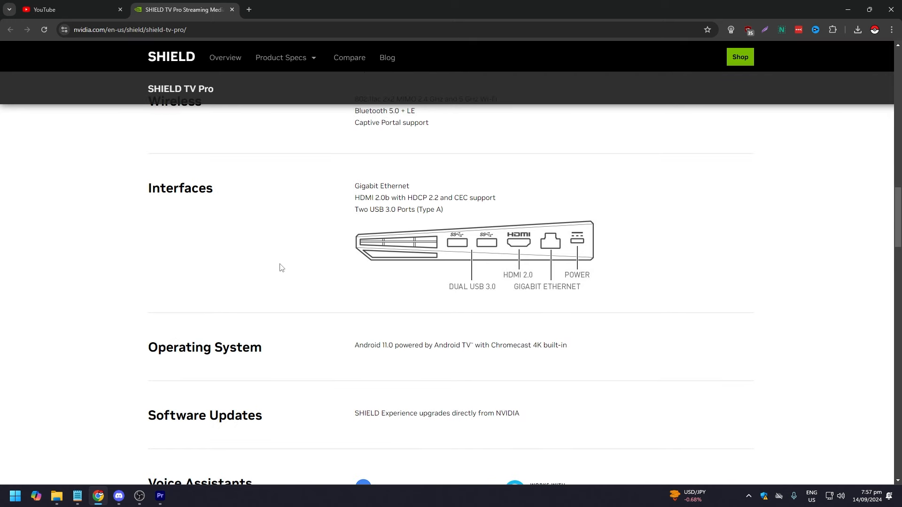
{"action": "mouse_move", "coordinate": [289, 264]}
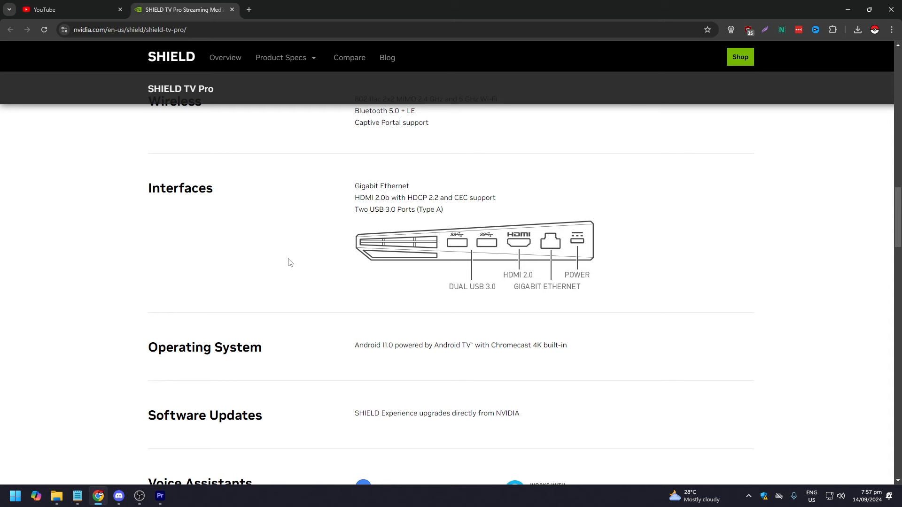
{"action": "scroll", "scroll_direction": "down", "scroll_amount": 3}
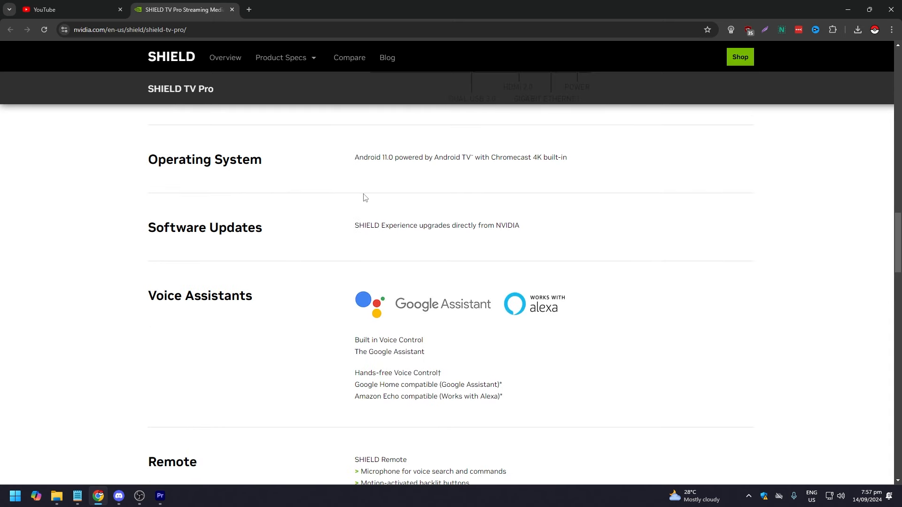
{"action": "mouse_move", "coordinate": [450, 181]}
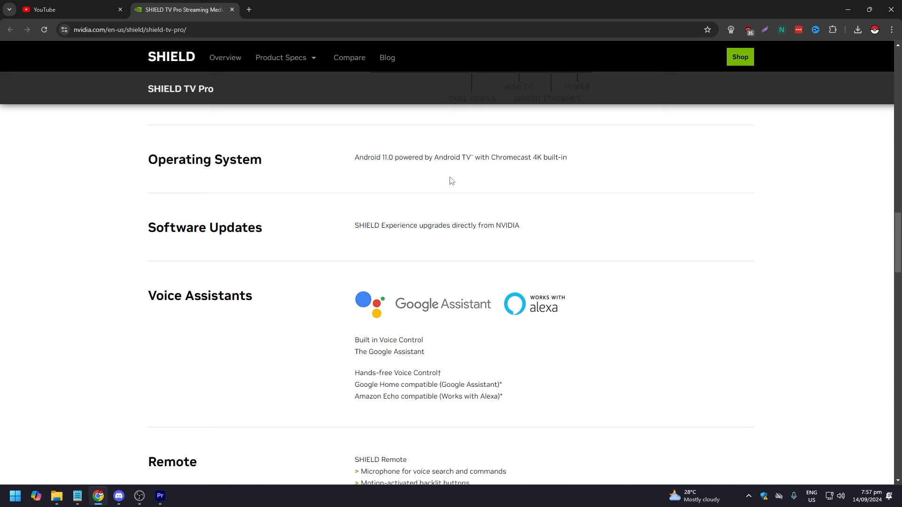
{"action": "mouse_move", "coordinate": [256, 216]}
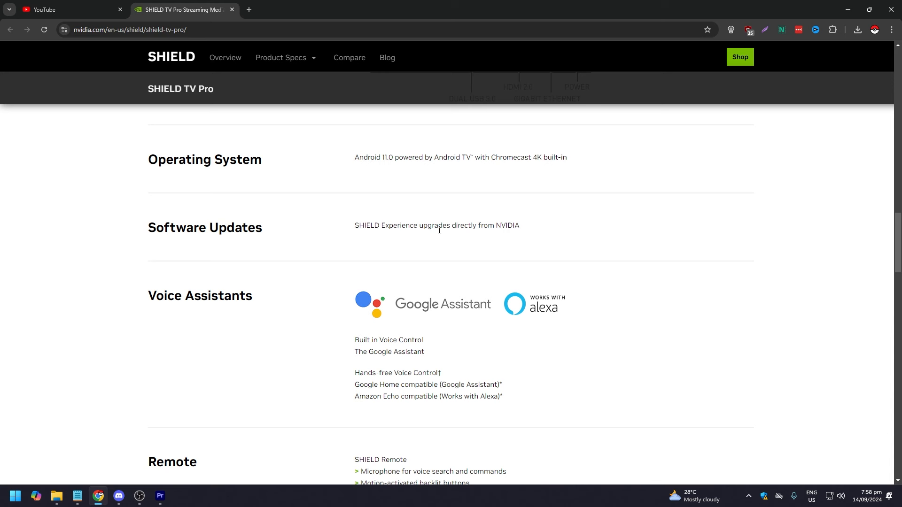
{"action": "scroll", "scroll_direction": "down", "scroll_amount": 3}
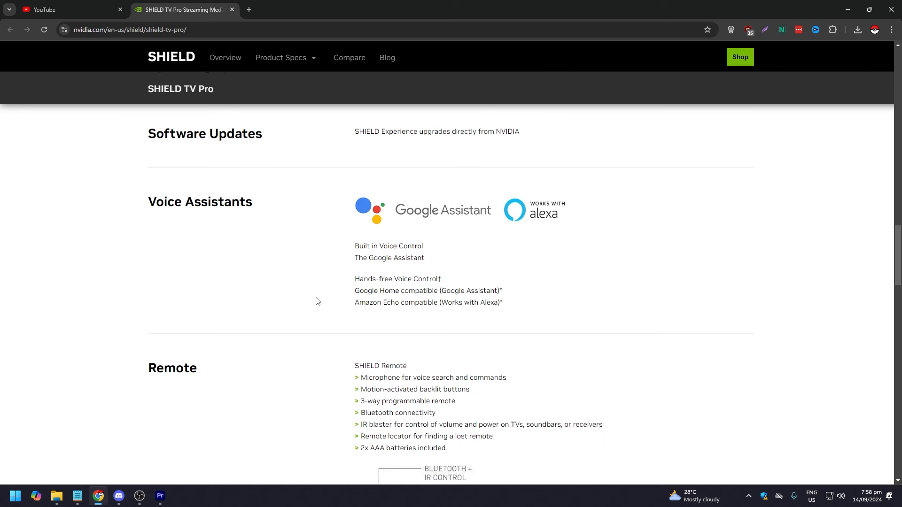
{"action": "mouse_move", "coordinate": [557, 244]}
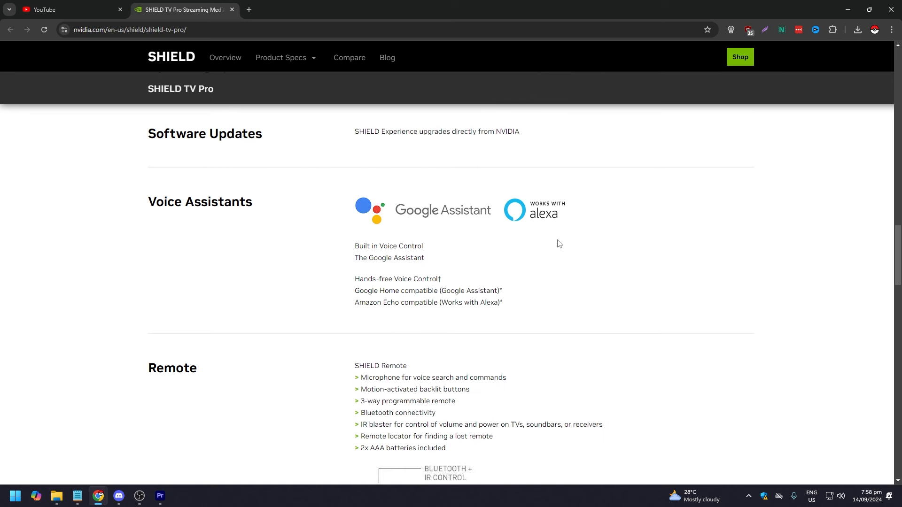
{"action": "scroll", "scroll_direction": "down", "scroll_amount": 3}
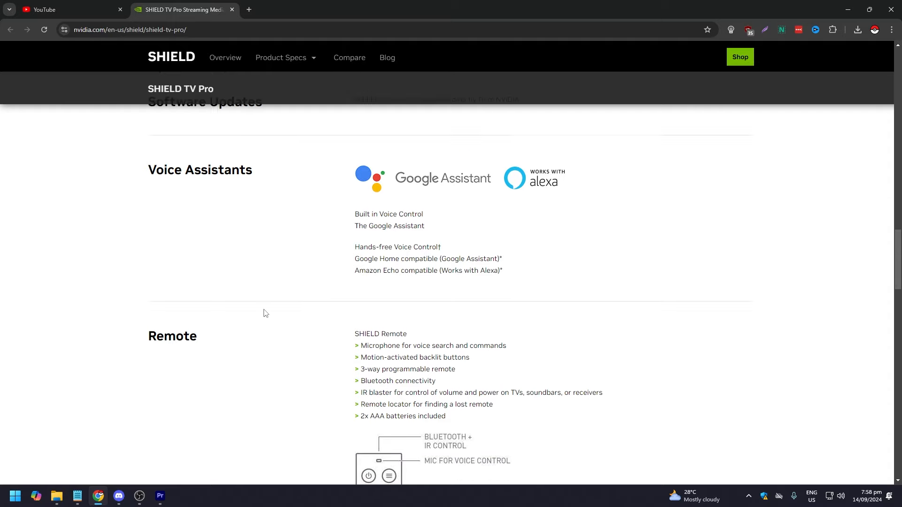
{"action": "scroll", "scroll_direction": "down", "scroll_amount": 3}
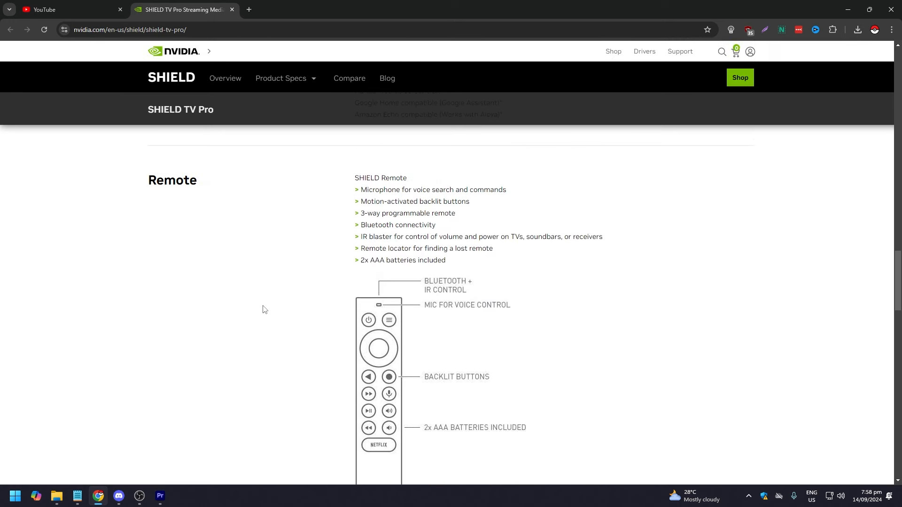
{"action": "scroll", "scroll_direction": "down", "scroll_amount": 3}
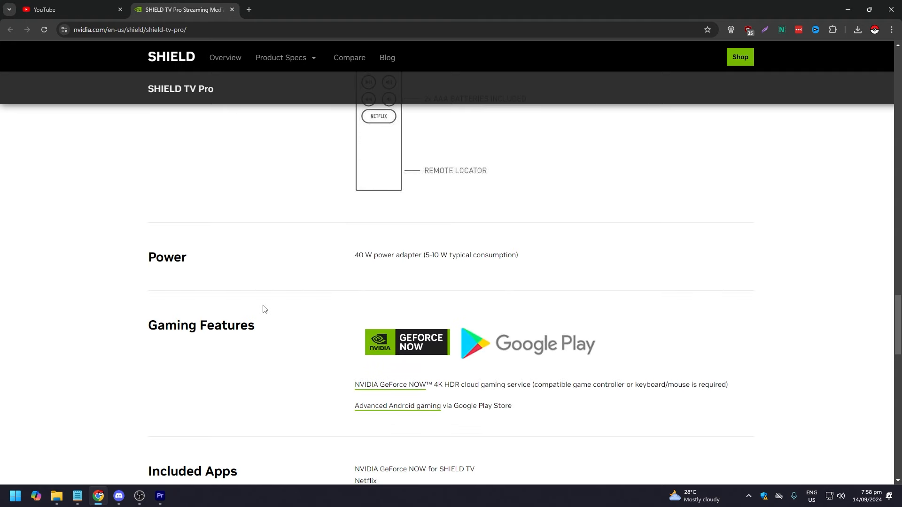
{"action": "scroll", "scroll_direction": "down", "scroll_amount": 3}
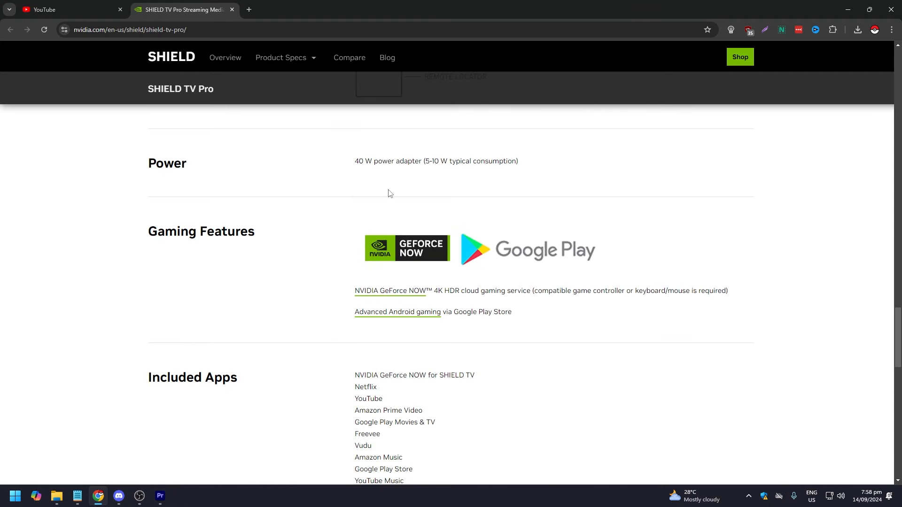
{"action": "mouse_move", "coordinate": [423, 192]}
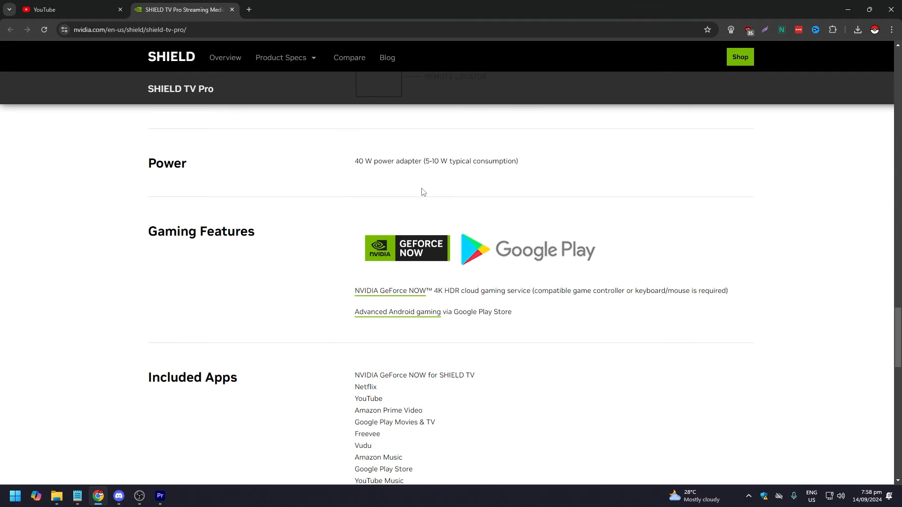
{"action": "mouse_move", "coordinate": [412, 247]}
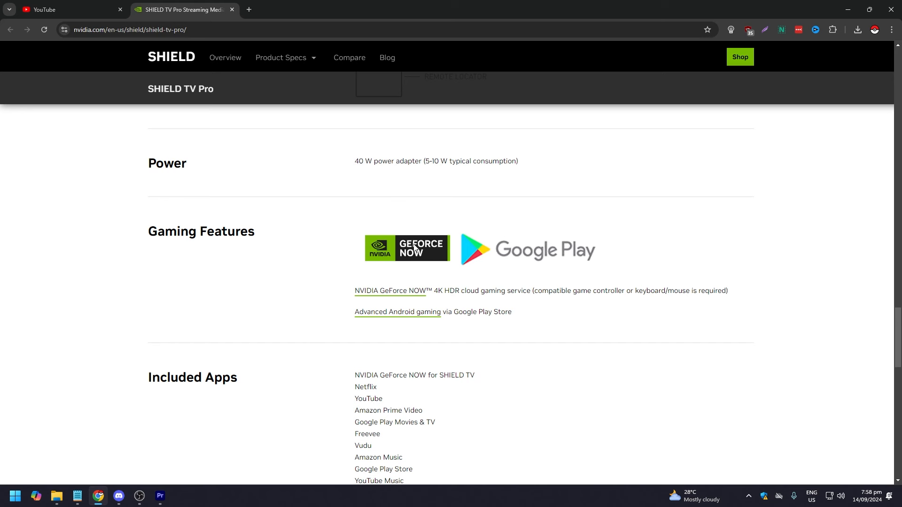
{"action": "mouse_move", "coordinate": [440, 242]}
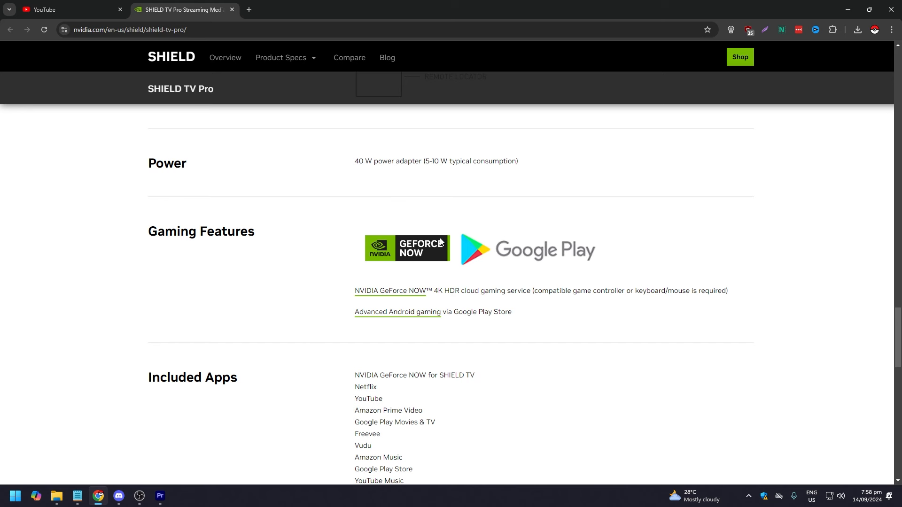
{"action": "mouse_move", "coordinate": [331, 236]}
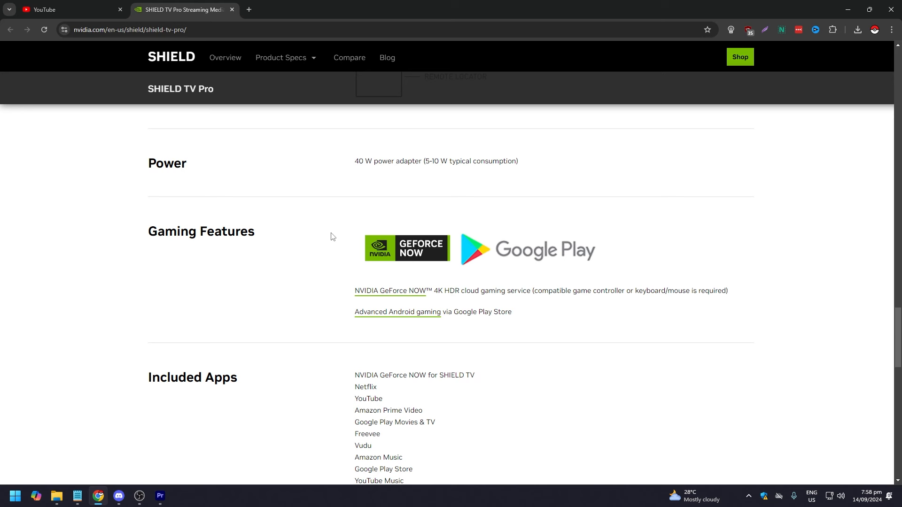